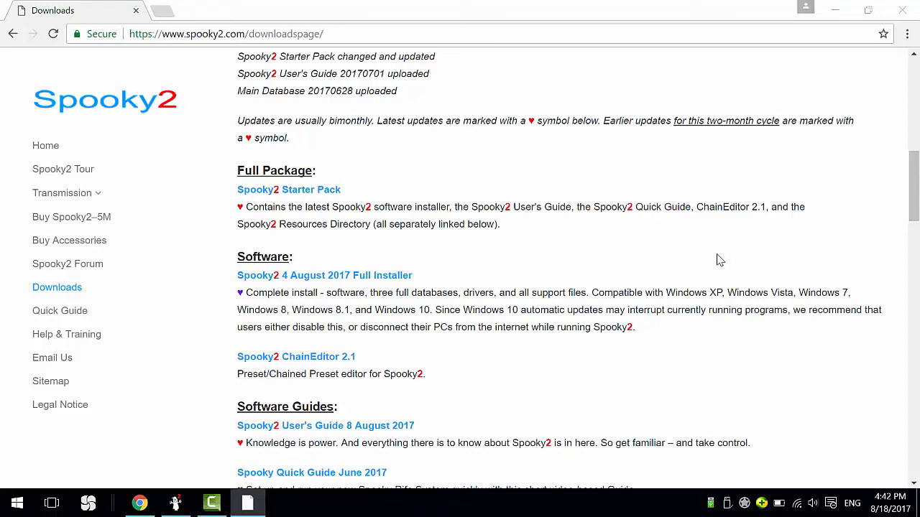
mouse_move(383, 300)
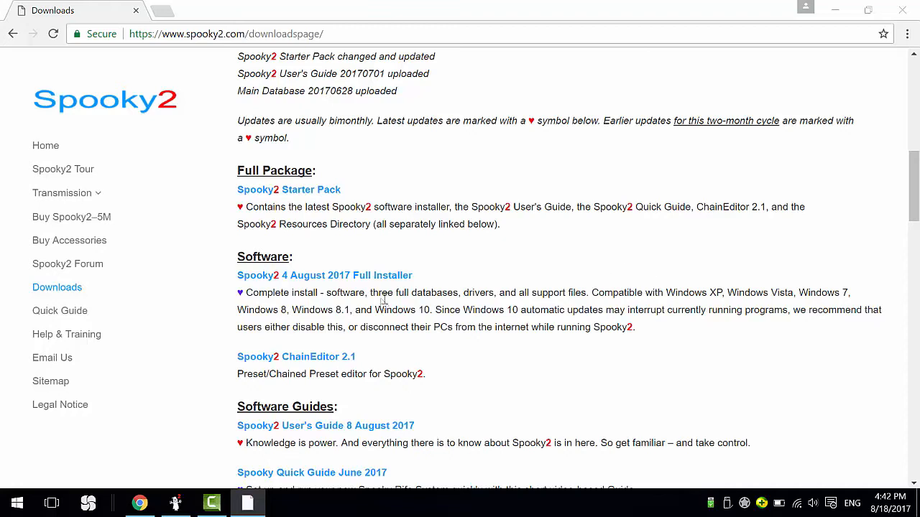
mouse_move(276, 281)
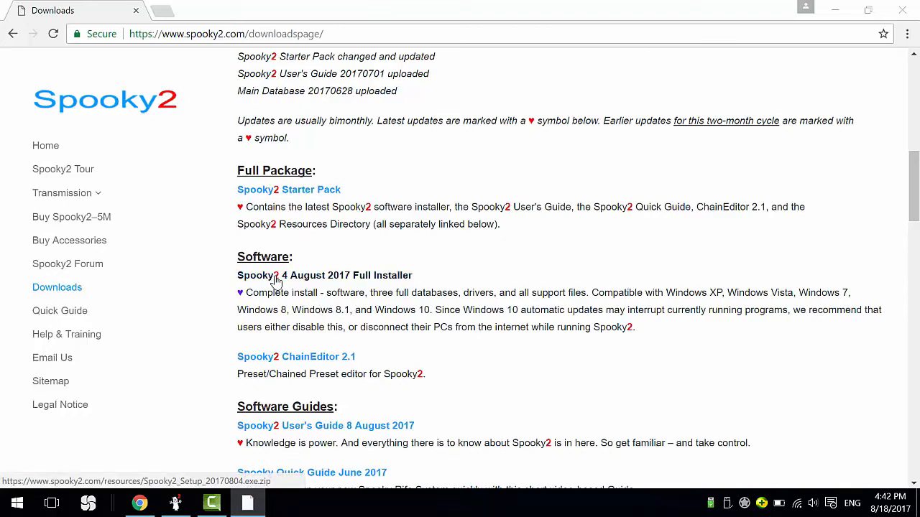
mouse_move(318, 278)
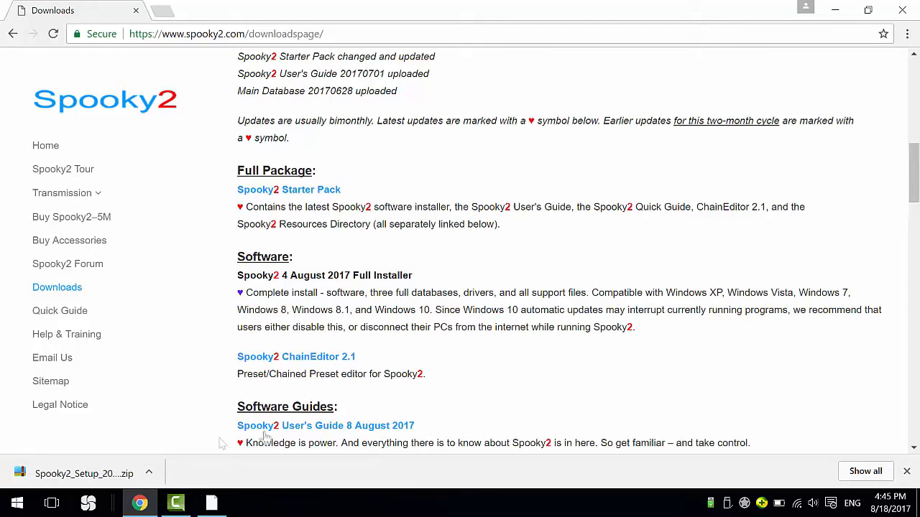
- Reveal the downloaded Spooky2_Setup_20170804 archive in the Downloads folder and select it
click(149, 473)
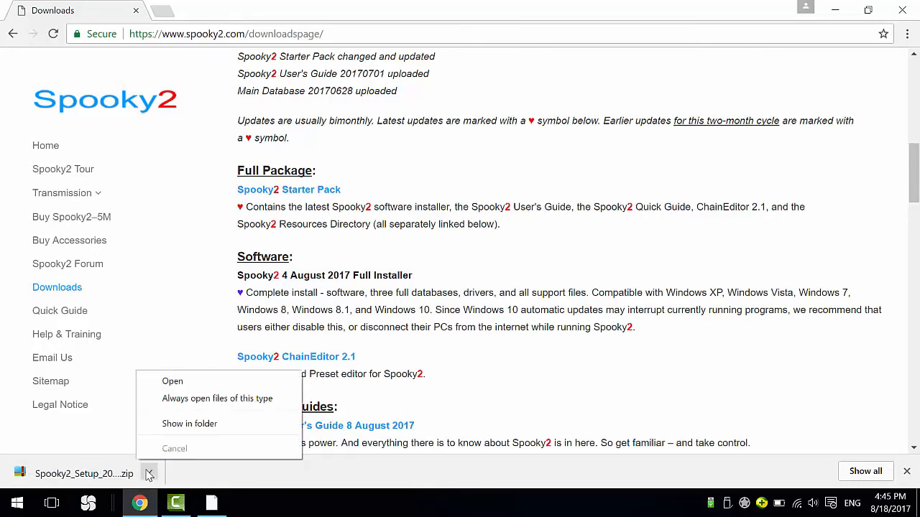
mouse_move(190, 423)
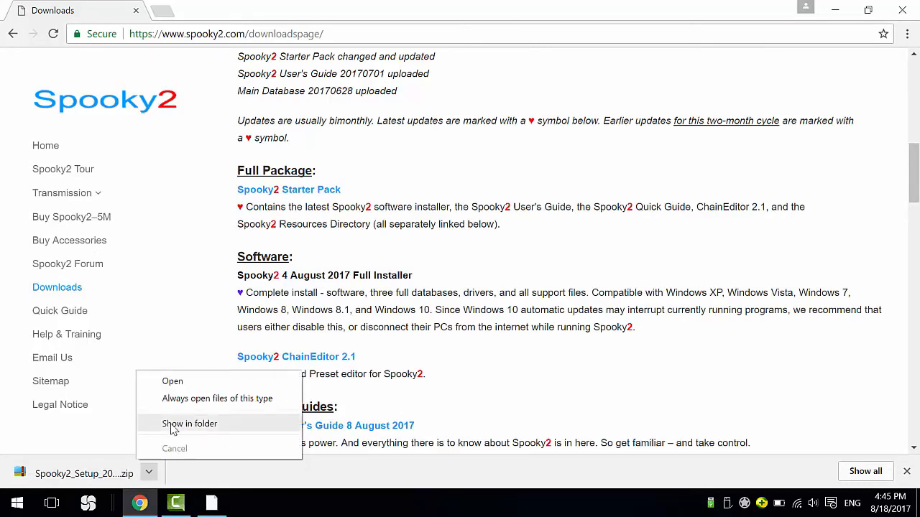
click(189, 423)
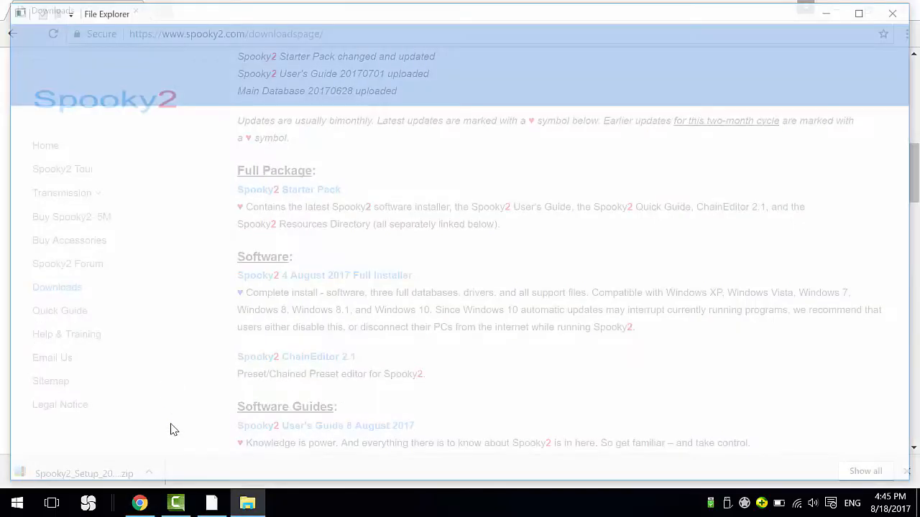
click(247, 502)
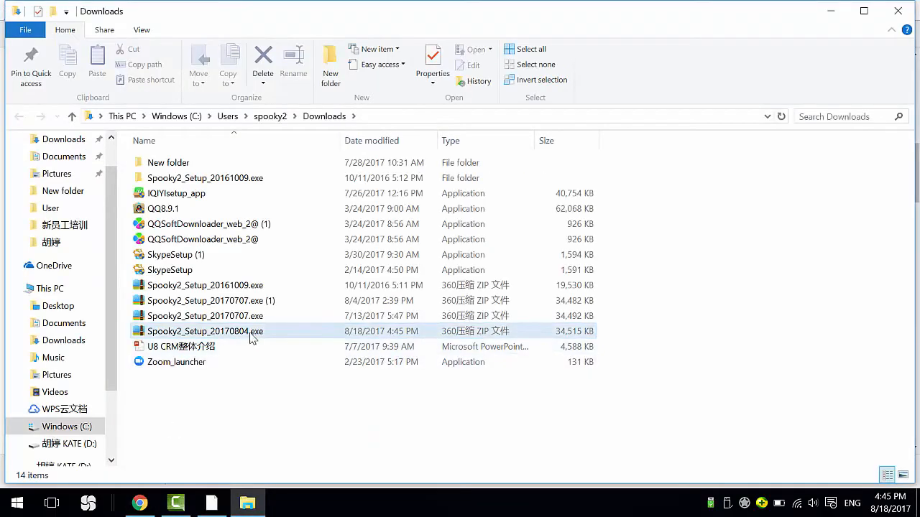
mouse_move(251, 331)
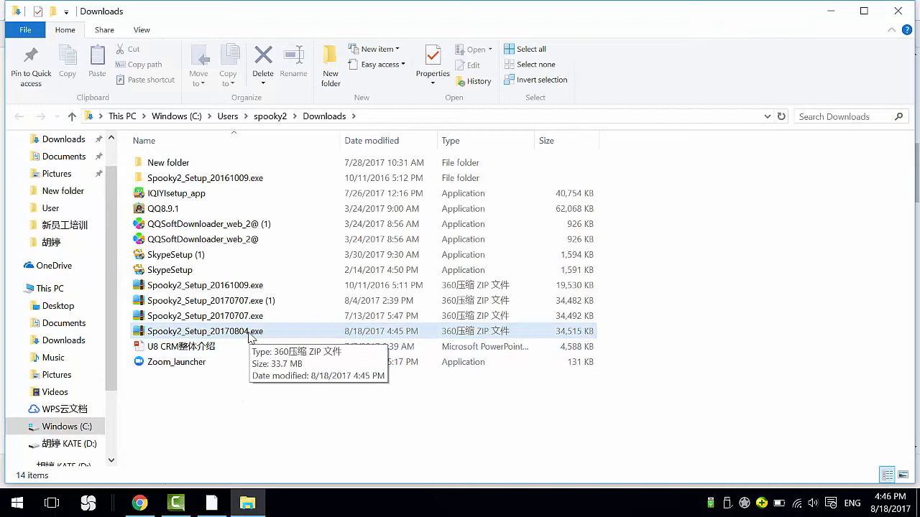
click(204, 331)
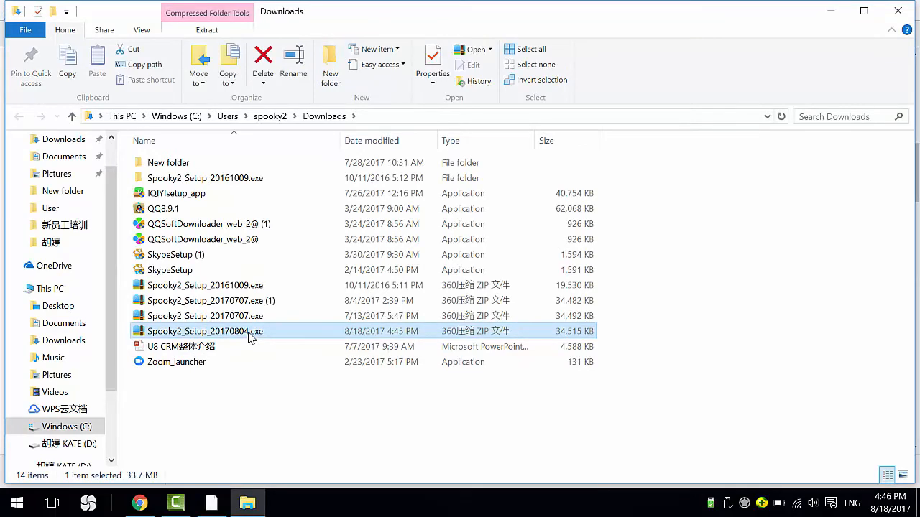
- Open the archive in 360压缩 and run Spooky2_Setup_20170804.exe from inside it
double_click(204, 331)
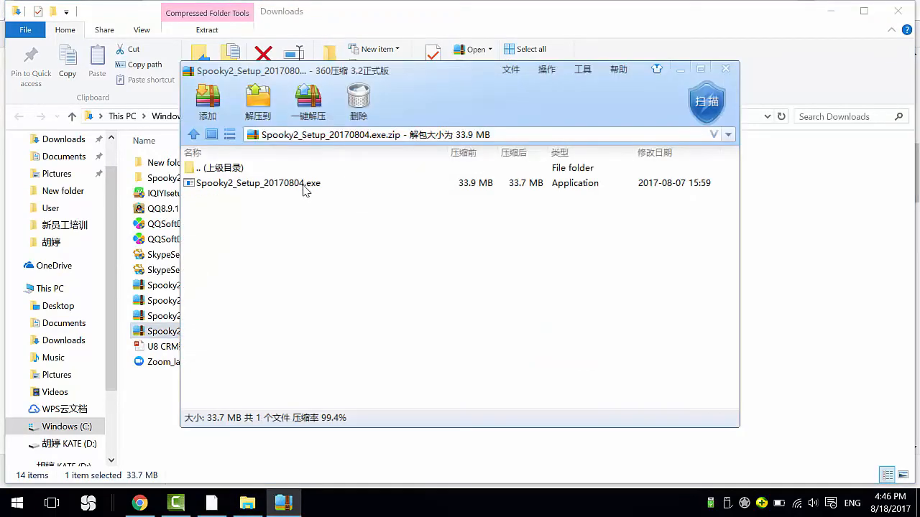
click(257, 182)
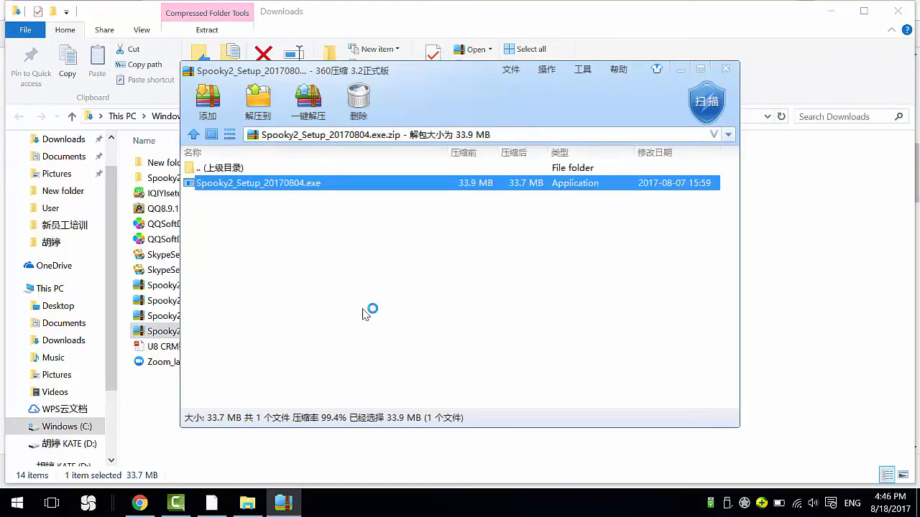
double_click(258, 183)
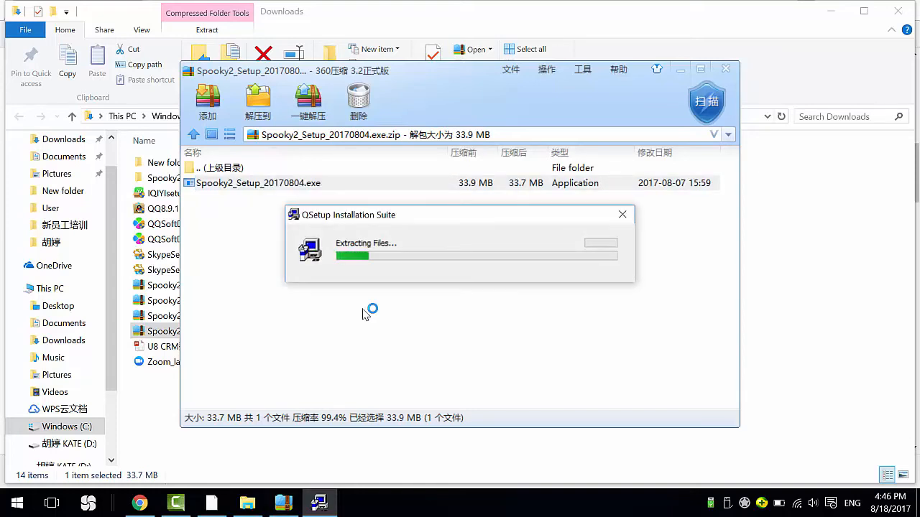
mouse_move(514, 290)
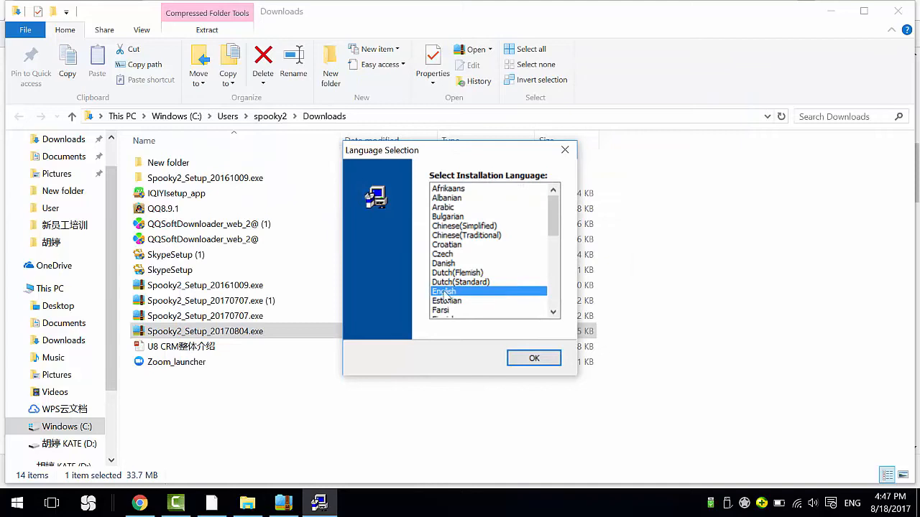
mouse_move(352, 244)
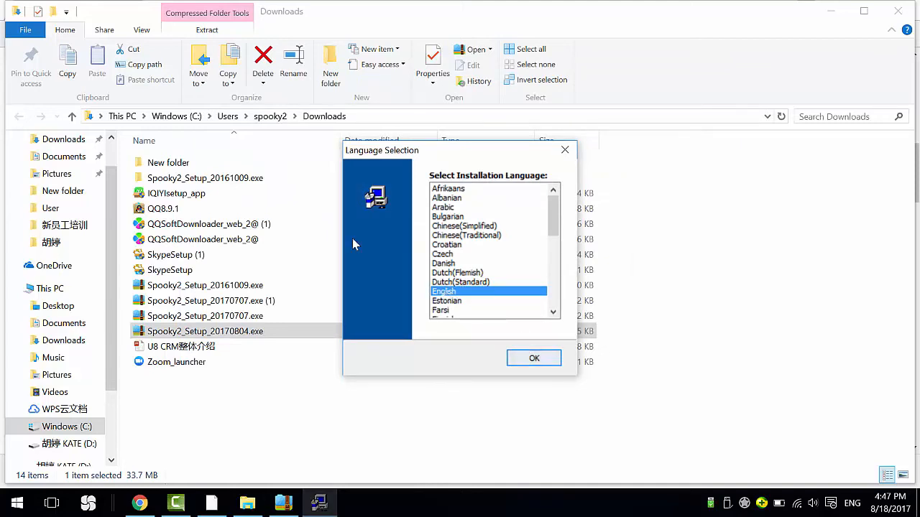
- Choose English, accept the license with 'YES - I Accept' and install into C:\Spooky2
click(534, 358)
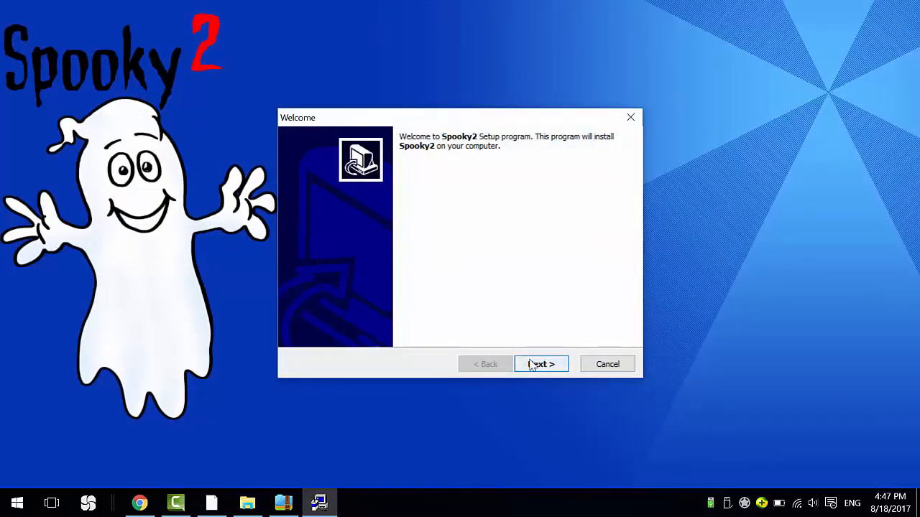
click(540, 364)
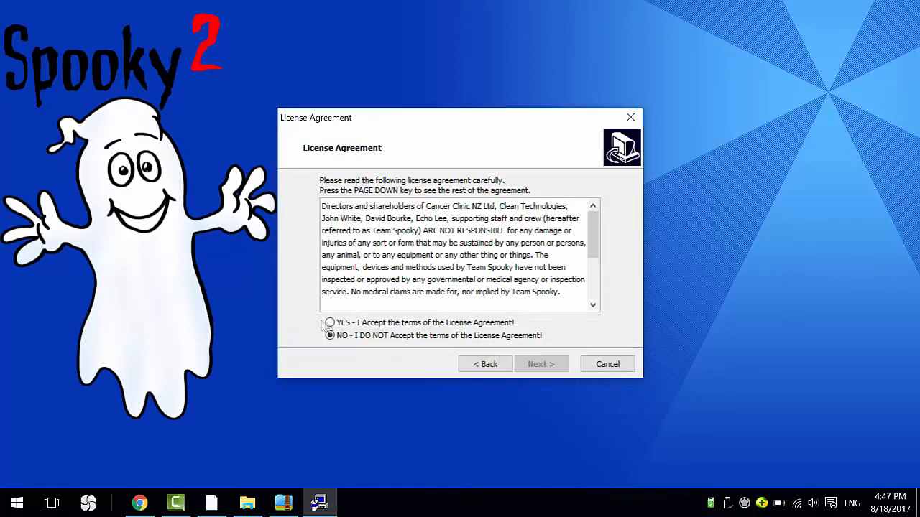
click(330, 322)
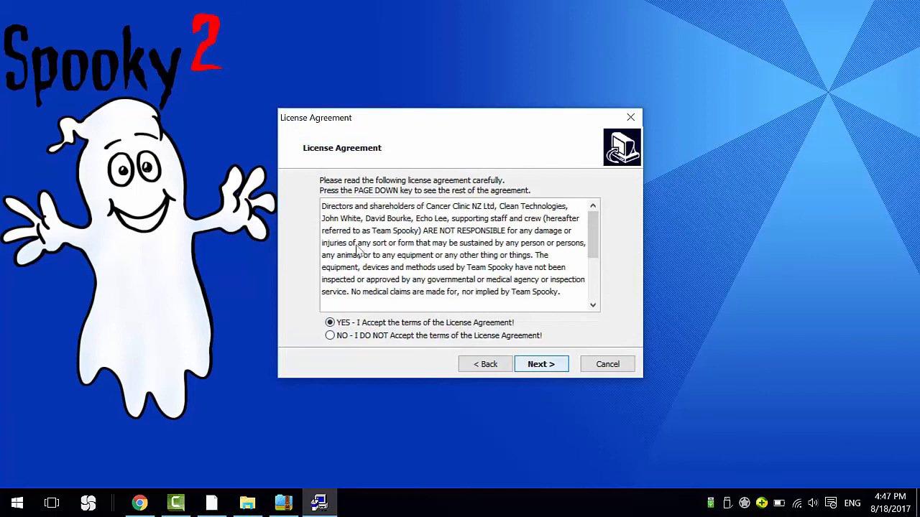
click(541, 363)
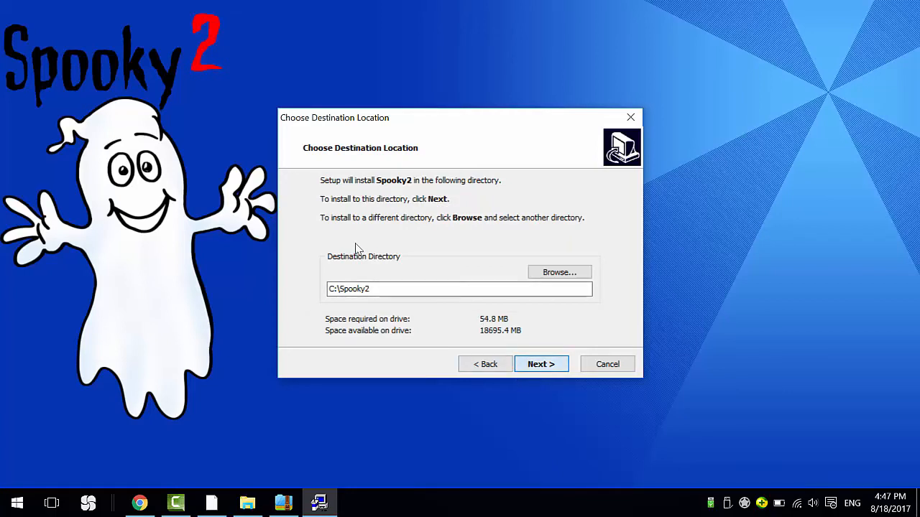
click(540, 364)
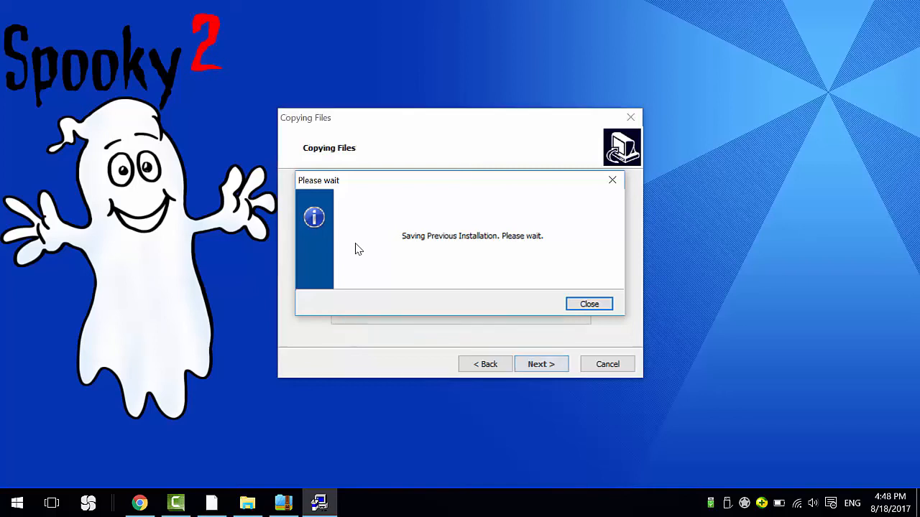
- Dismiss the previous-installation notice and finish setup without launching Spooky2
click(589, 304)
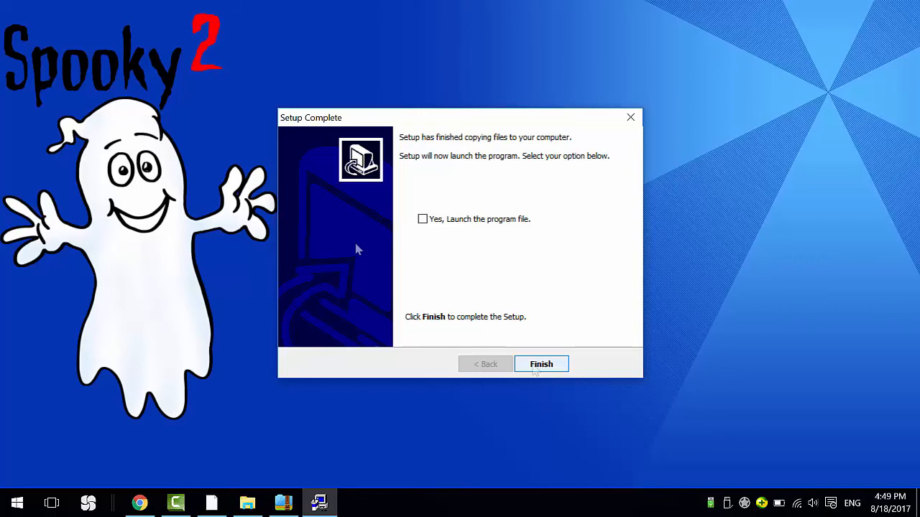
mouse_move(473, 241)
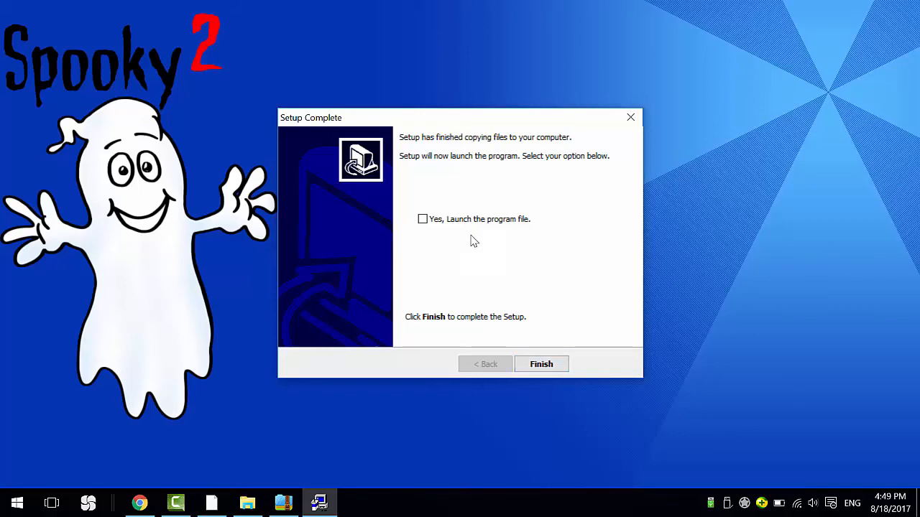
mouse_move(478, 276)
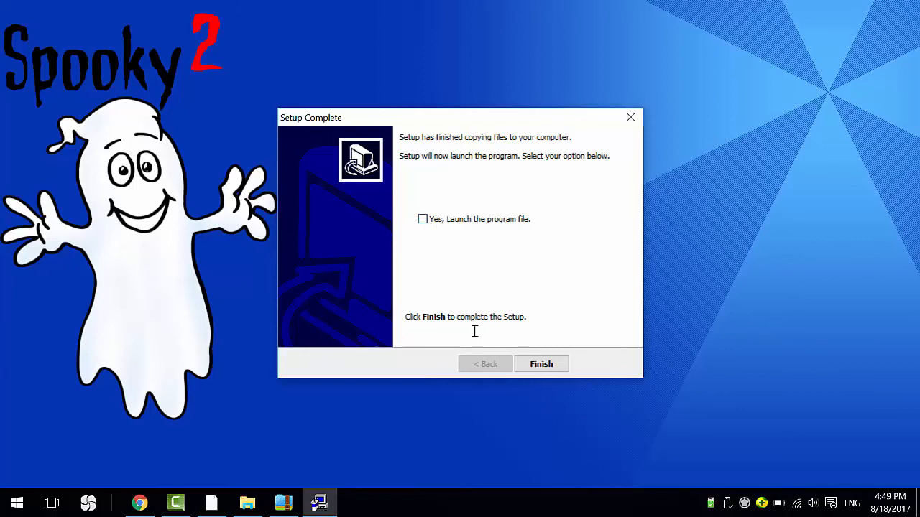
mouse_move(541, 349)
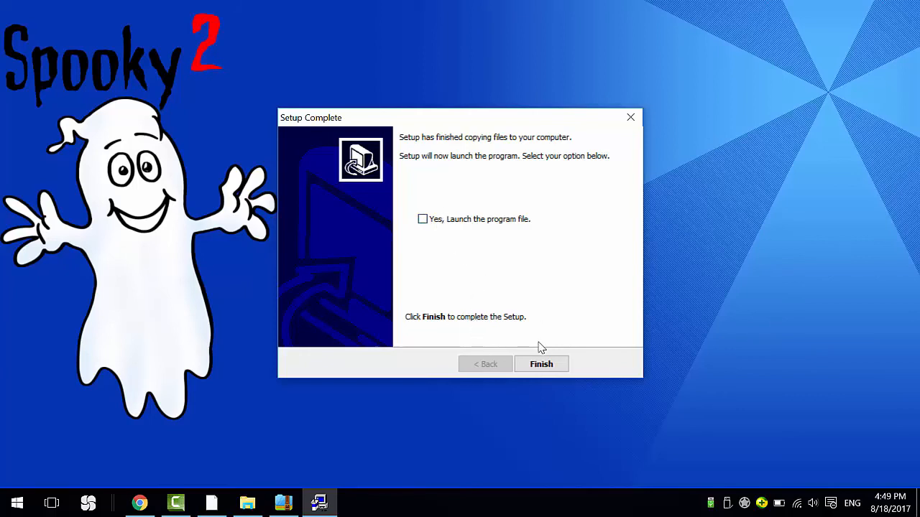
click(541, 364)
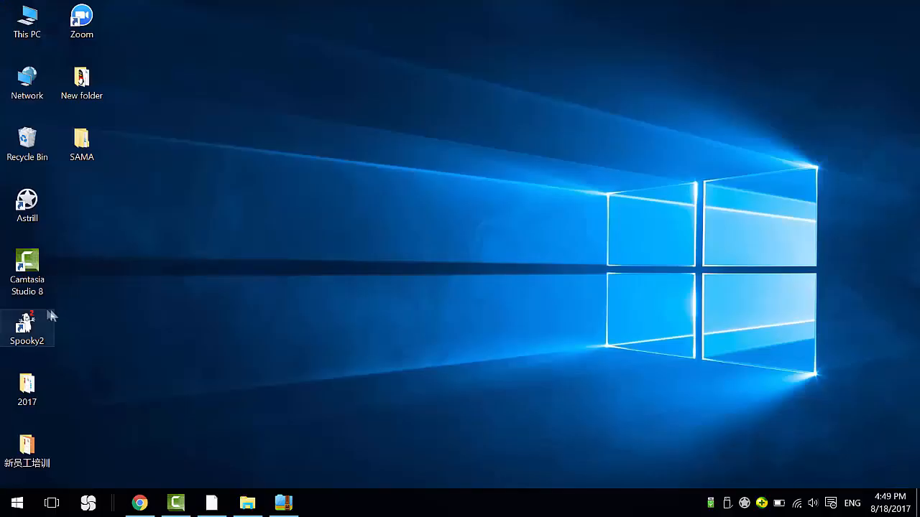
mouse_move(223, 332)
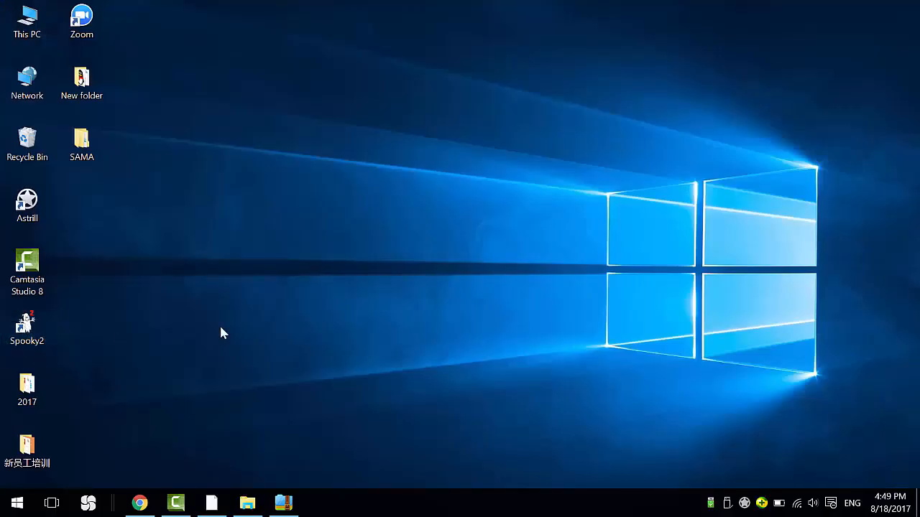
mouse_move(238, 342)
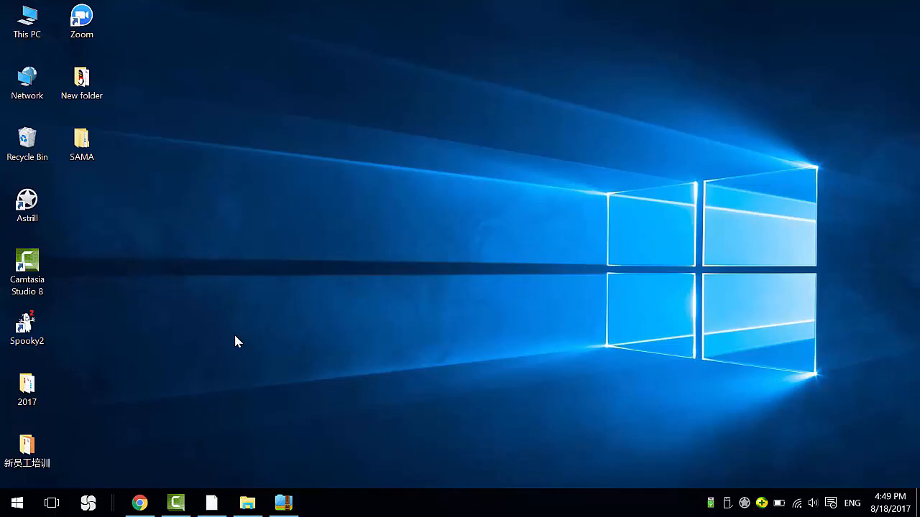